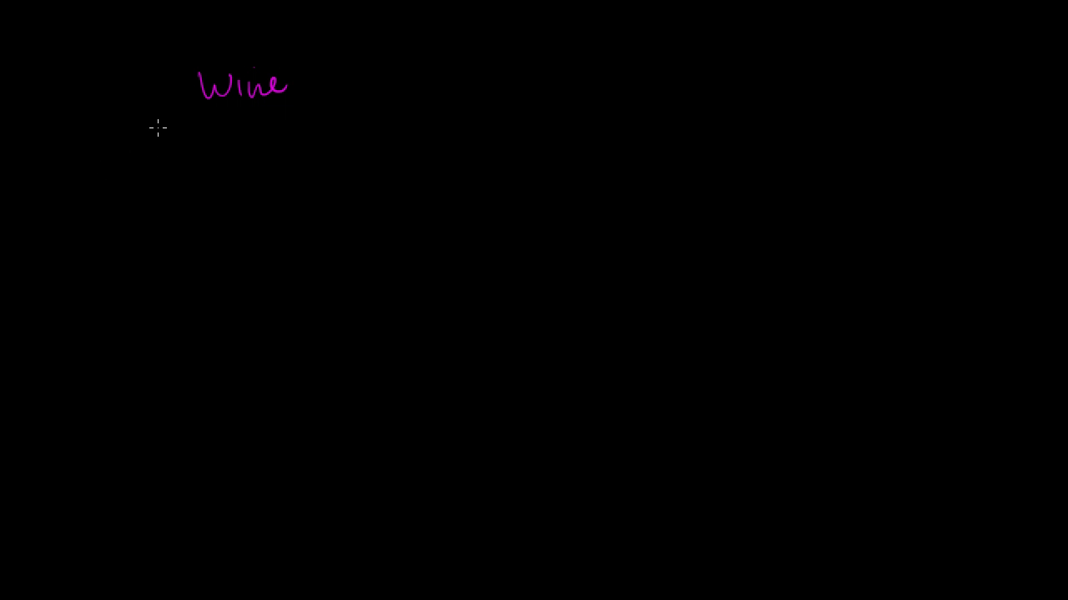
Draw the $/bottle axis (10–40) and the bottles-per-week axis (100–400) in pink, labelling both
drag(170, 345, 158, 117)
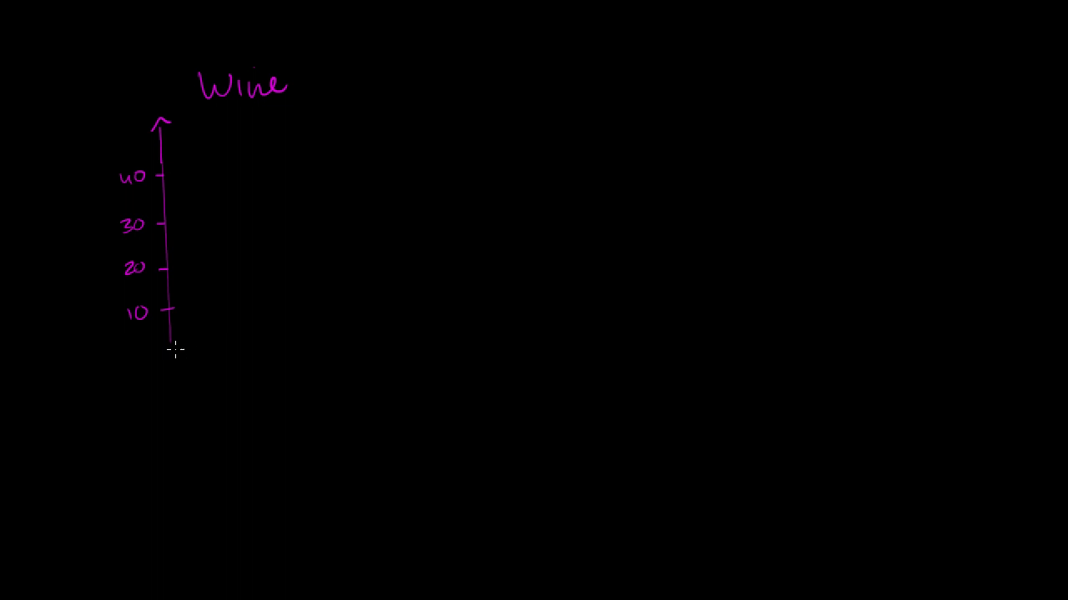
drag(175, 349, 459, 346)
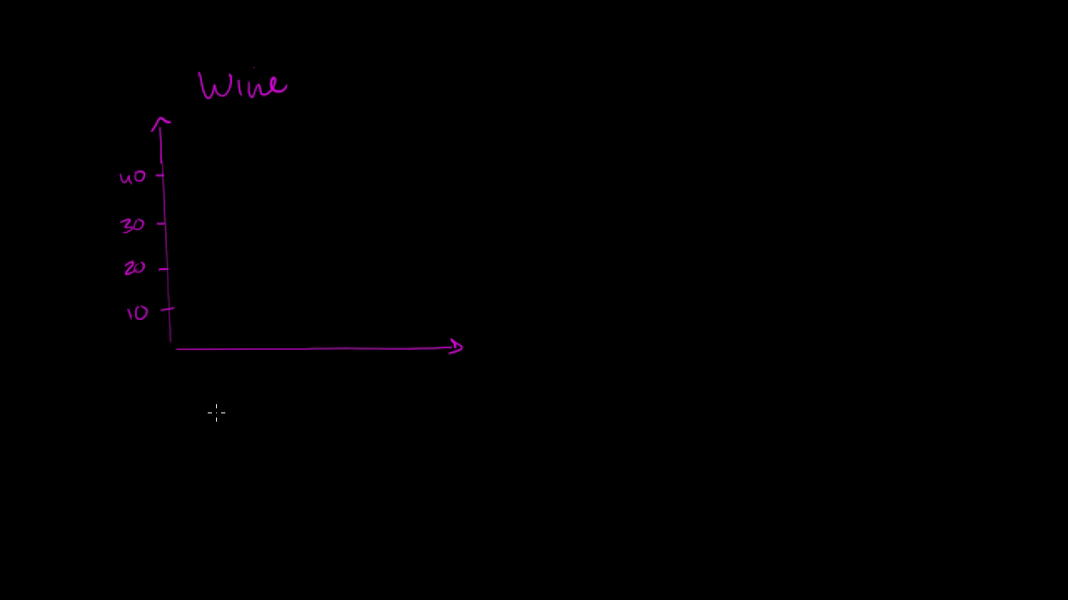
mouse_move(224, 356)
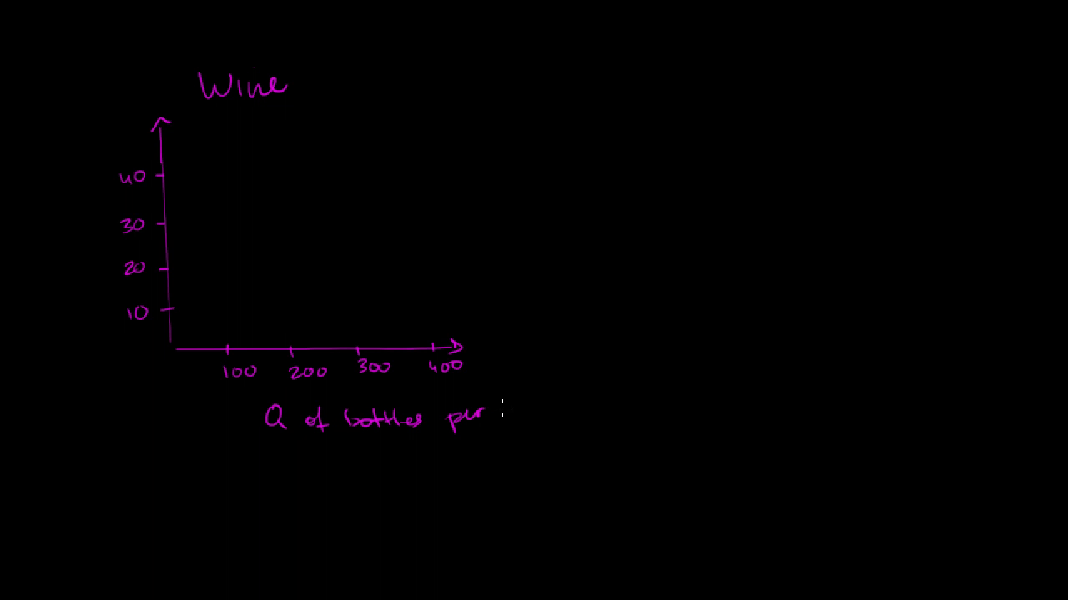
text(week)
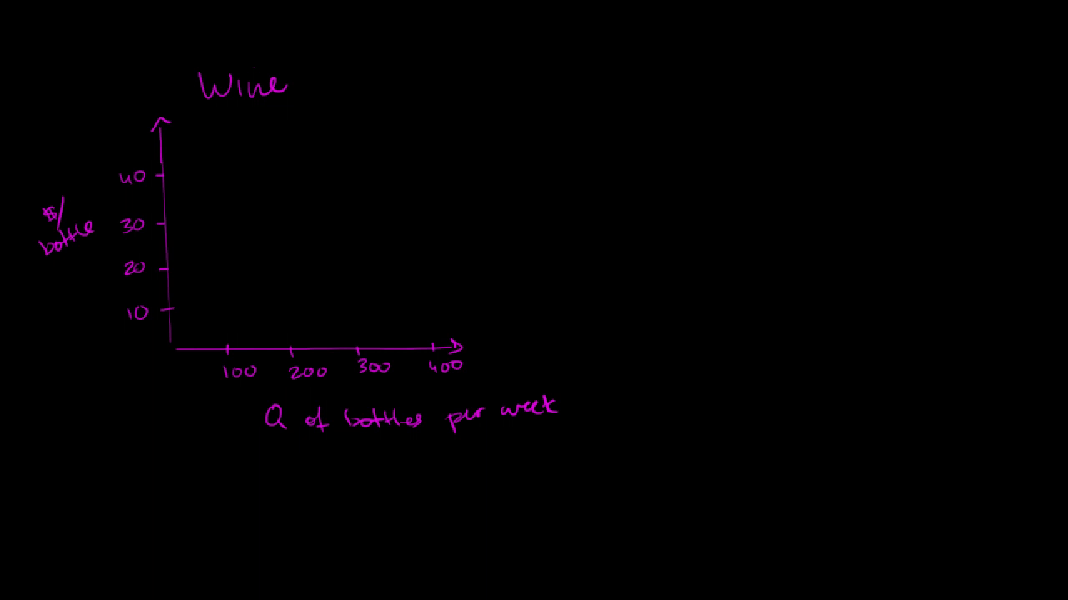
mouse_move(233, 202)
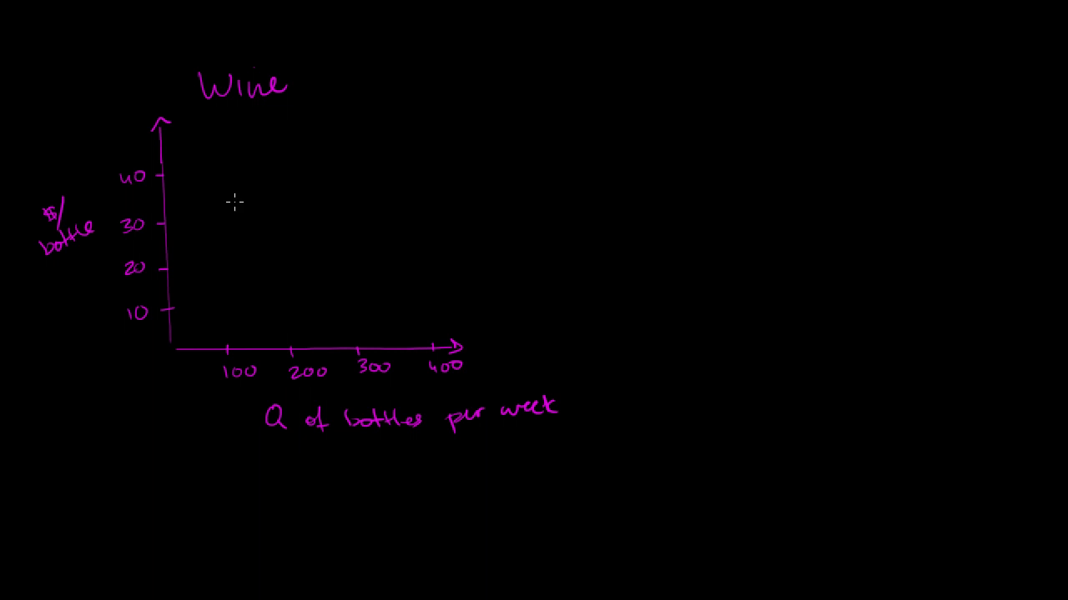
mouse_move(213, 190)
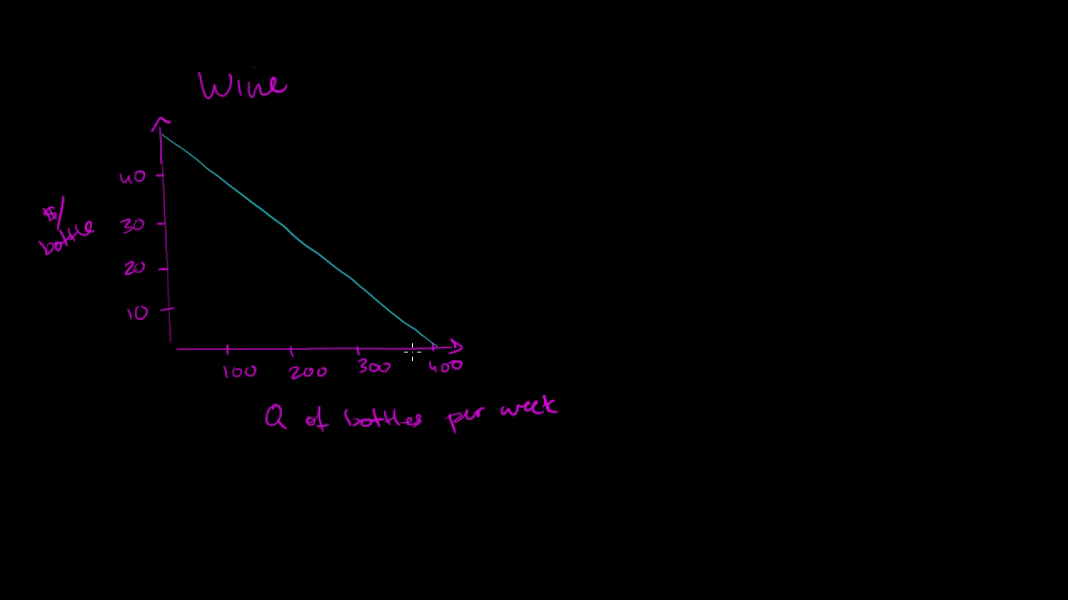
Label the teal downward-sloping line from the price axis to about 400 bottles 'Demand'
text(Dem)
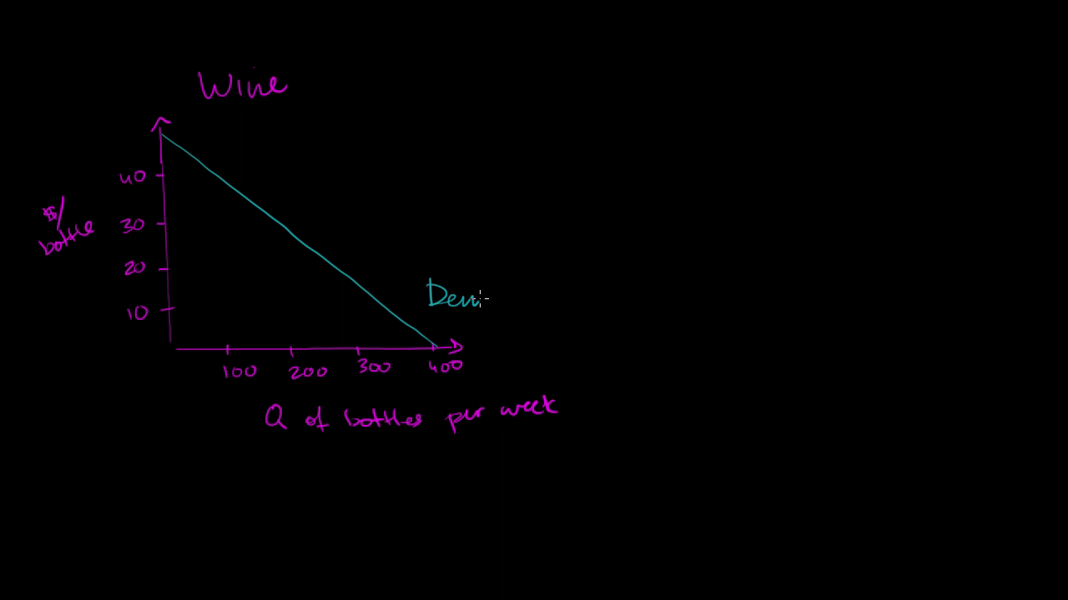
text(mand)
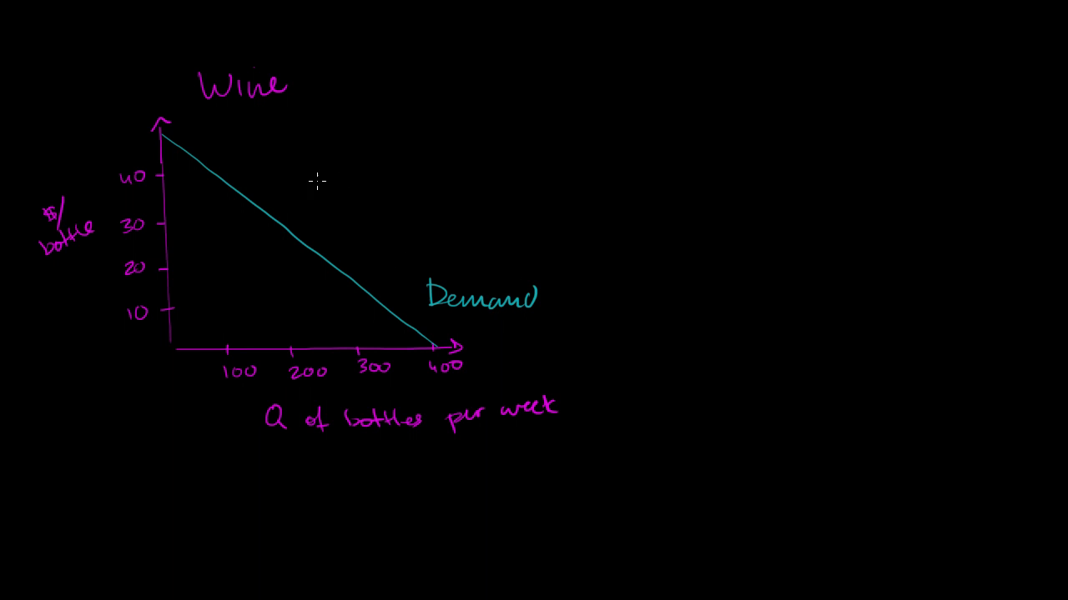
mouse_move(287, 197)
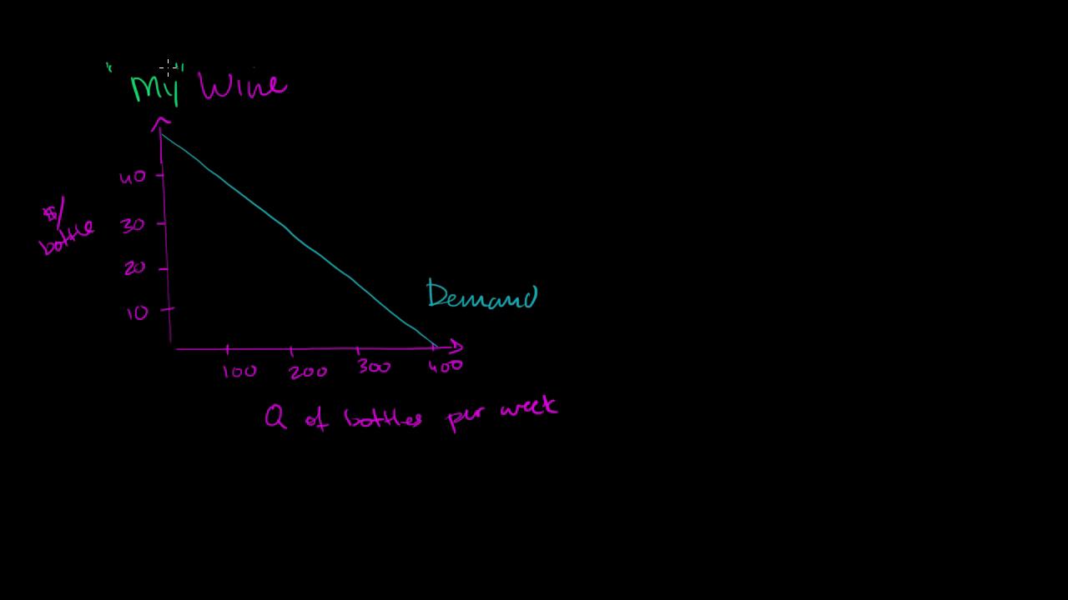
mouse_move(236, 137)
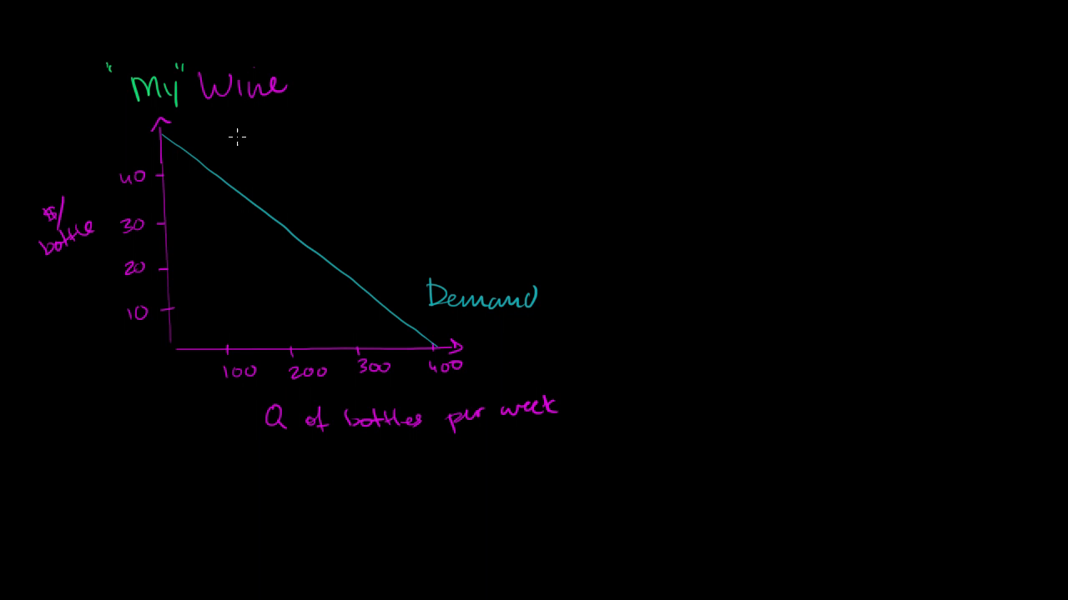
mouse_move(236, 191)
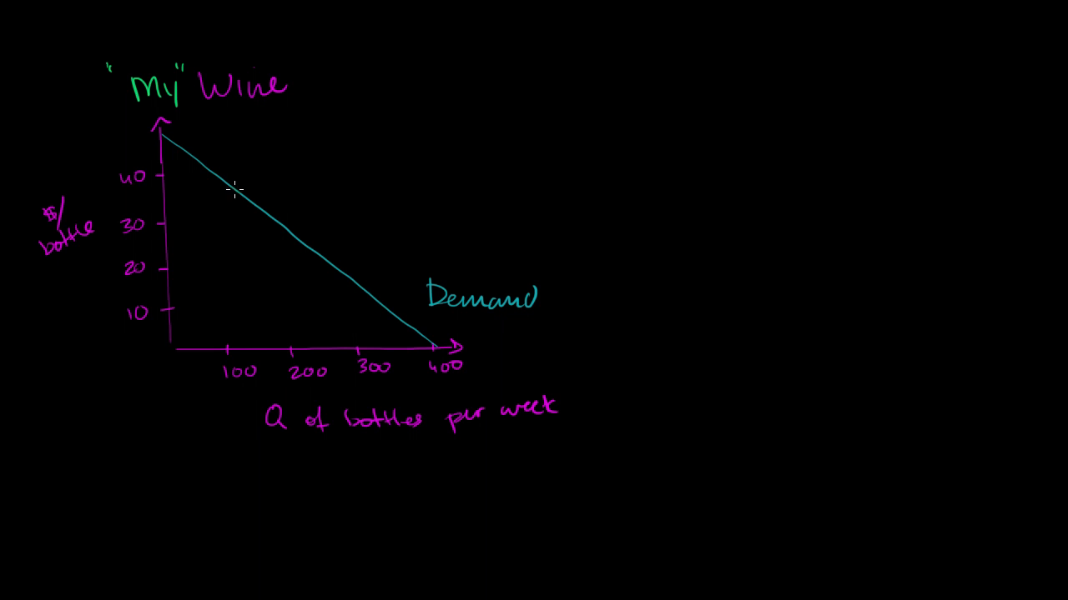
mouse_move(290, 175)
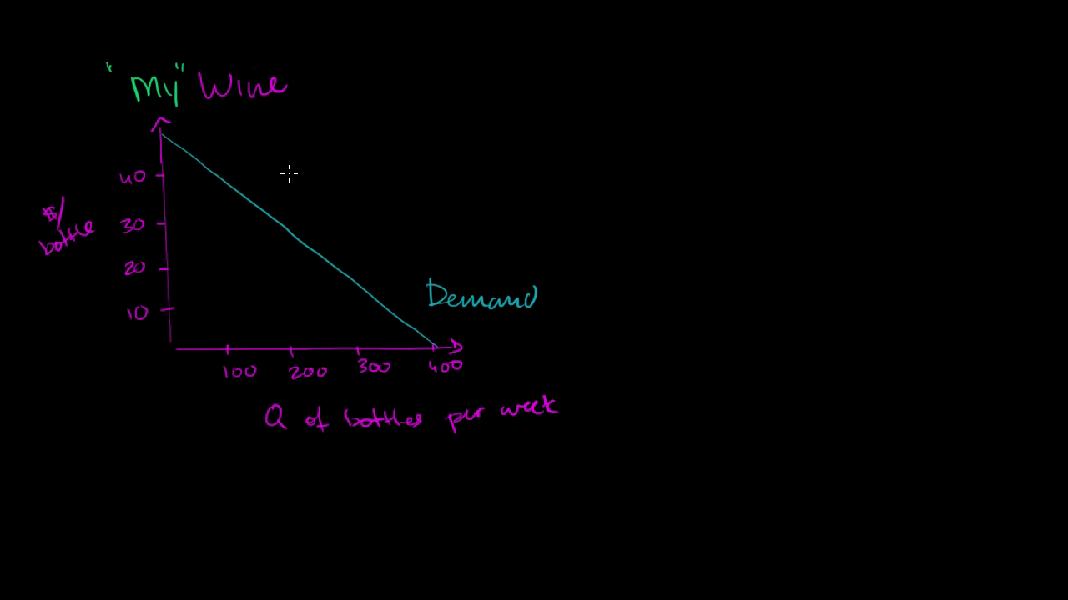
mouse_move(265, 159)
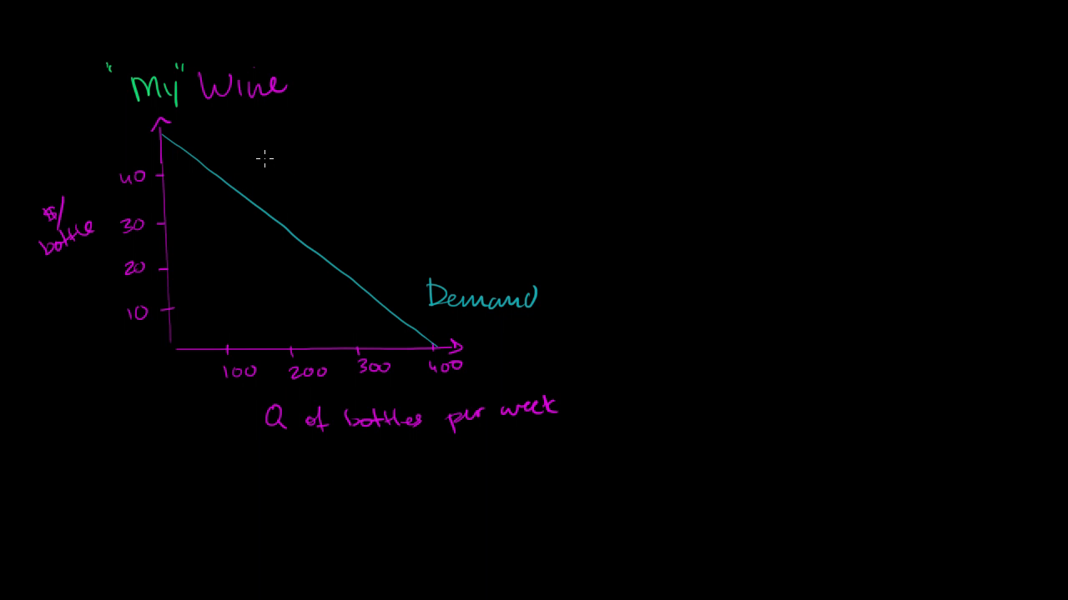
mouse_move(273, 107)
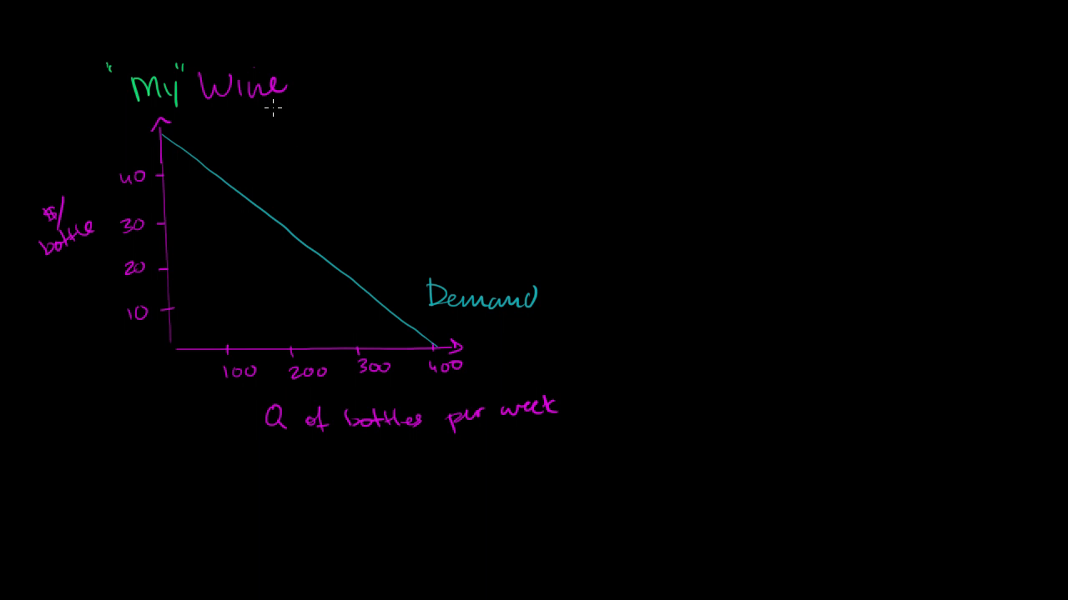
mouse_move(275, 141)
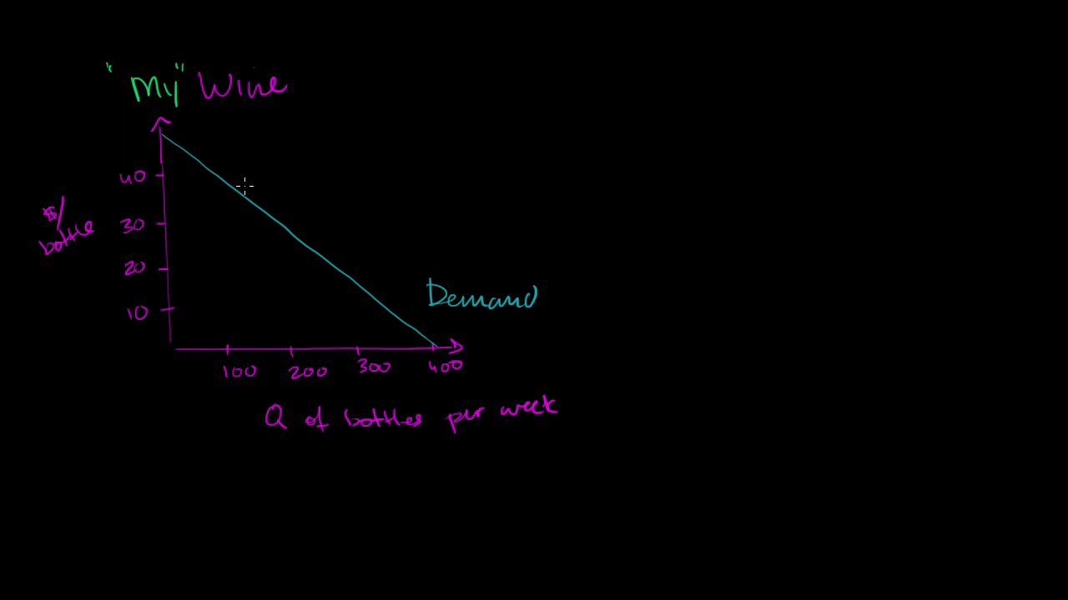
mouse_move(180, 150)
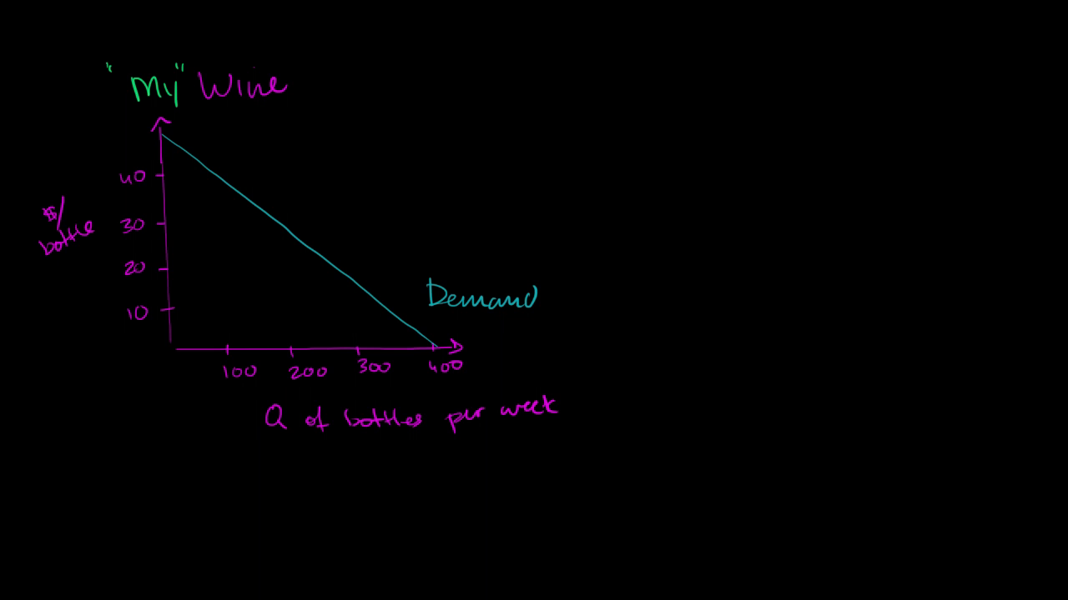
mouse_move(294, 309)
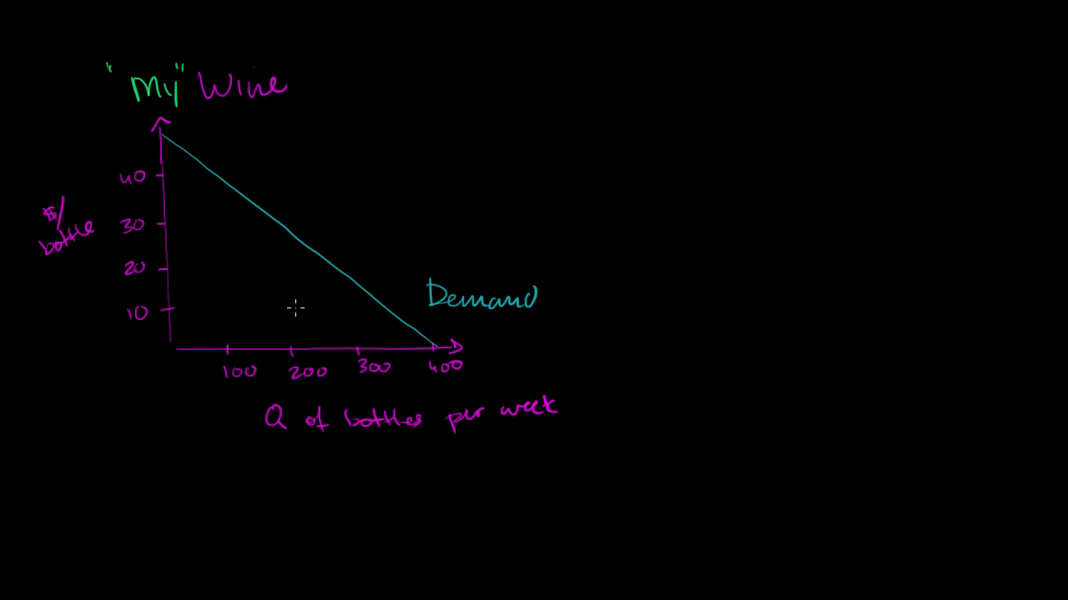
Draw the yellow MR line from the top of the price axis past 200 bottles and label it 'MR'
drag(164, 137, 196, 194)
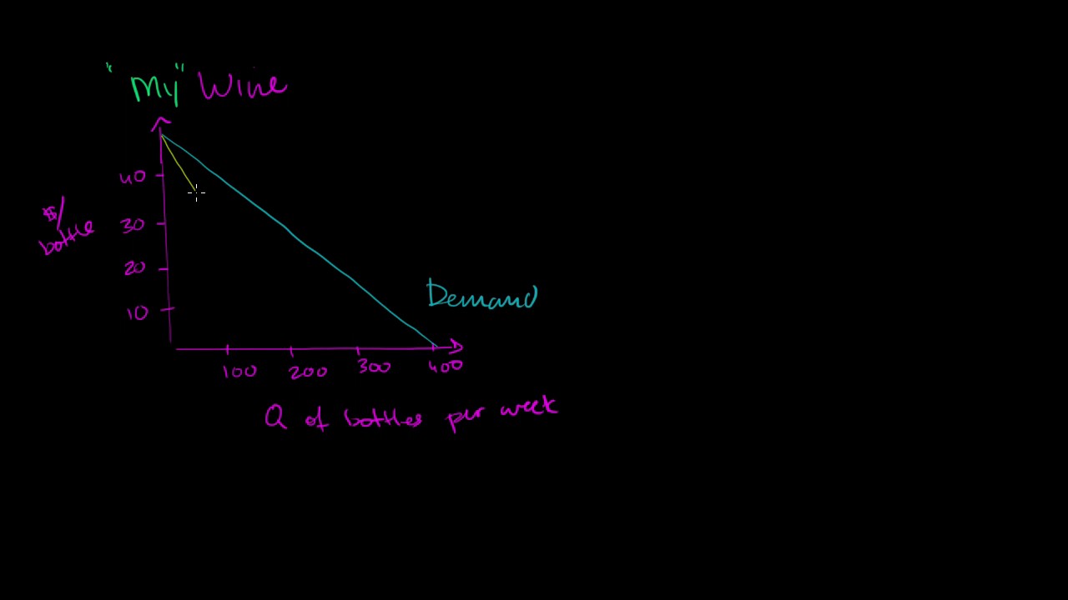
drag(163, 137, 314, 351)
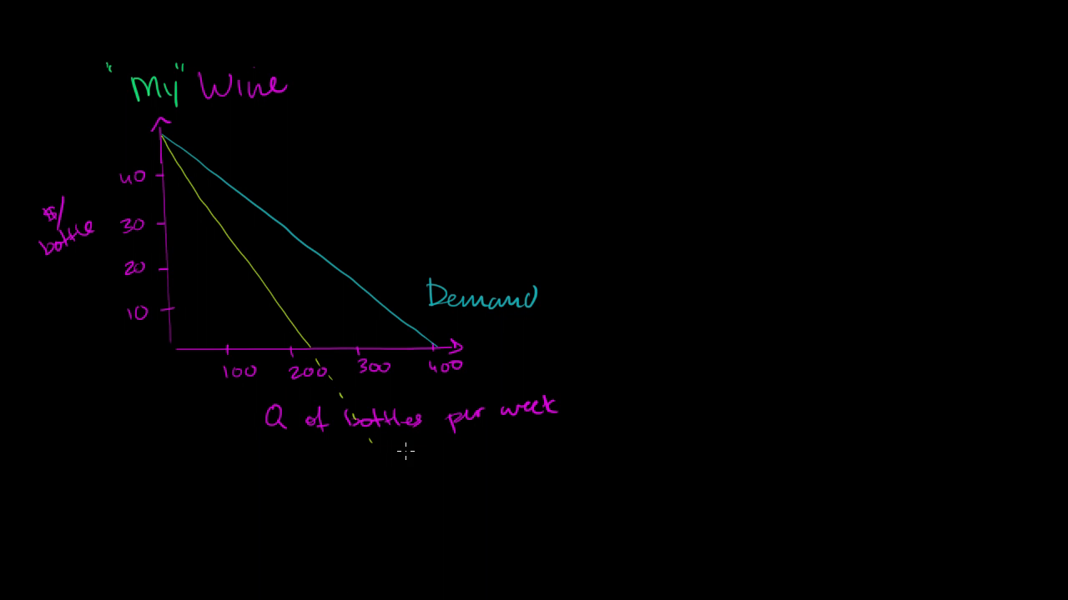
text(MR)
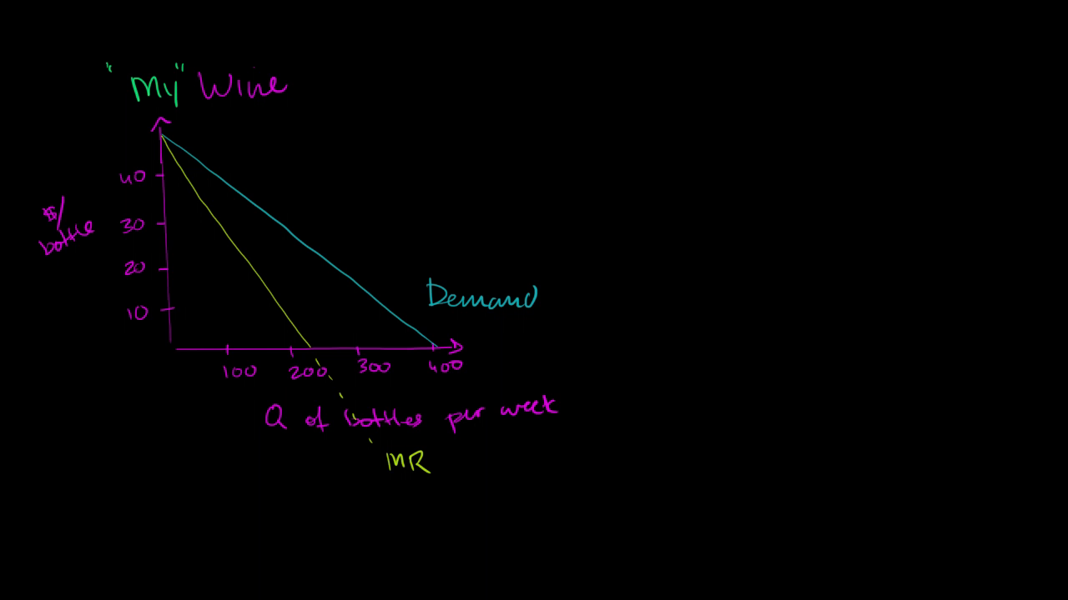
mouse_move(184, 314)
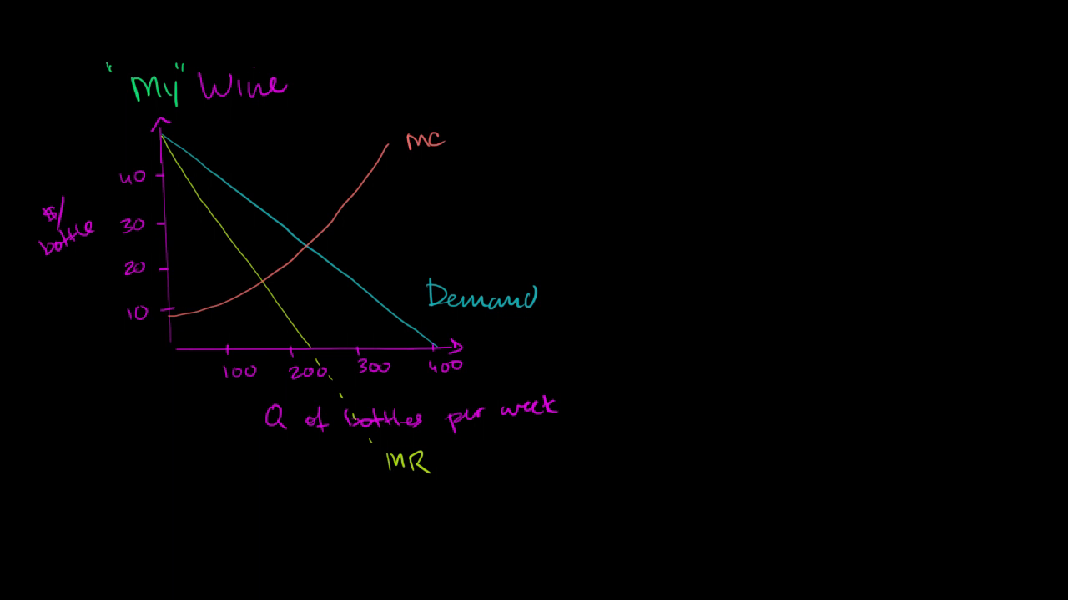
mouse_move(183, 150)
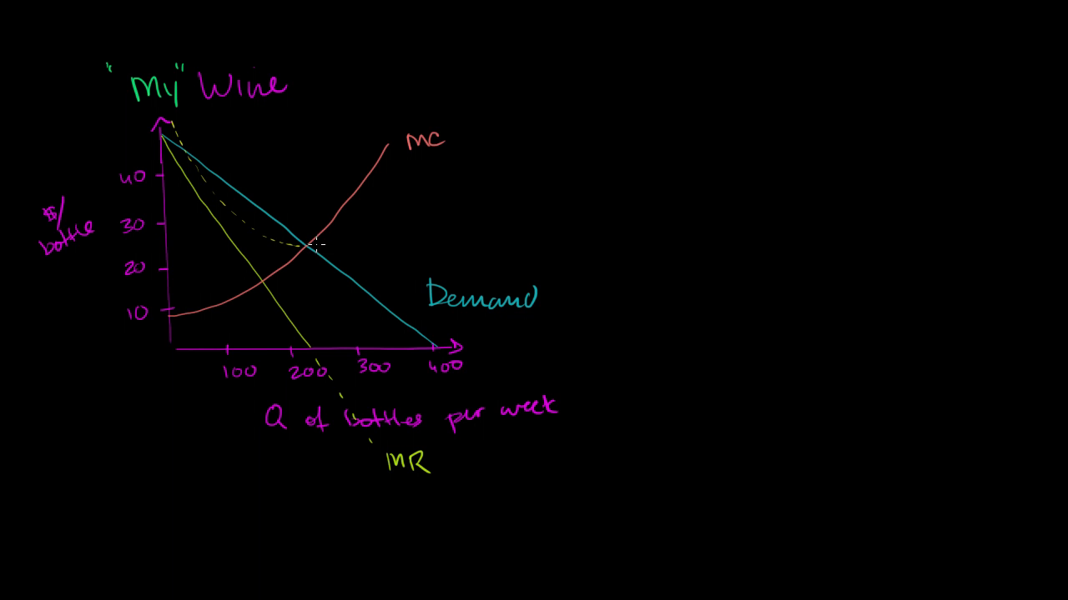
mouse_move(359, 235)
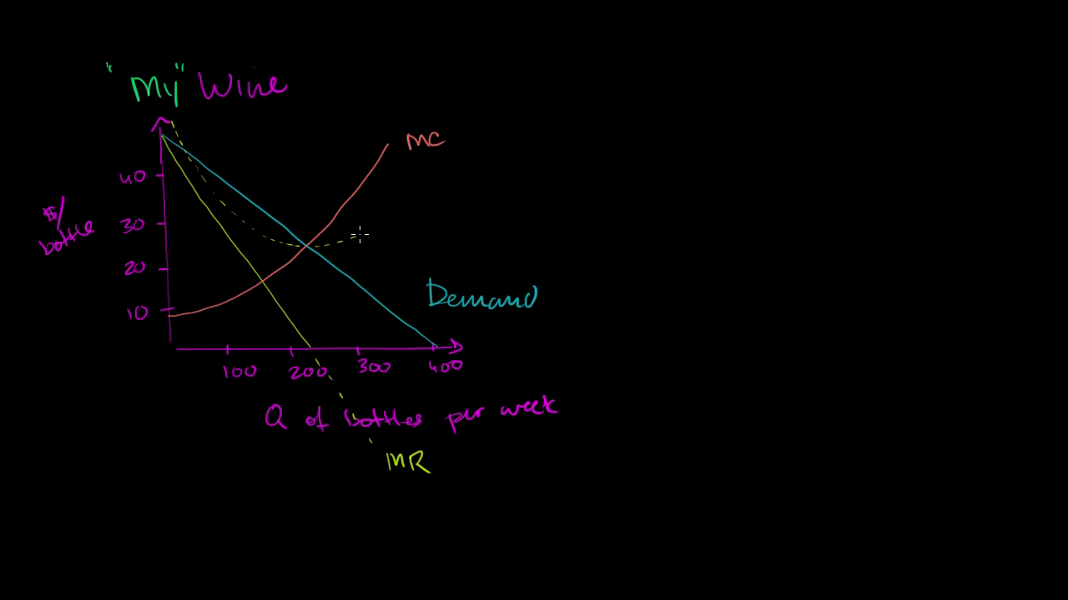
Finish the dashed U-shaped average total cost curve rising to the right and label it 'ATC'
drag(359, 234, 467, 175)
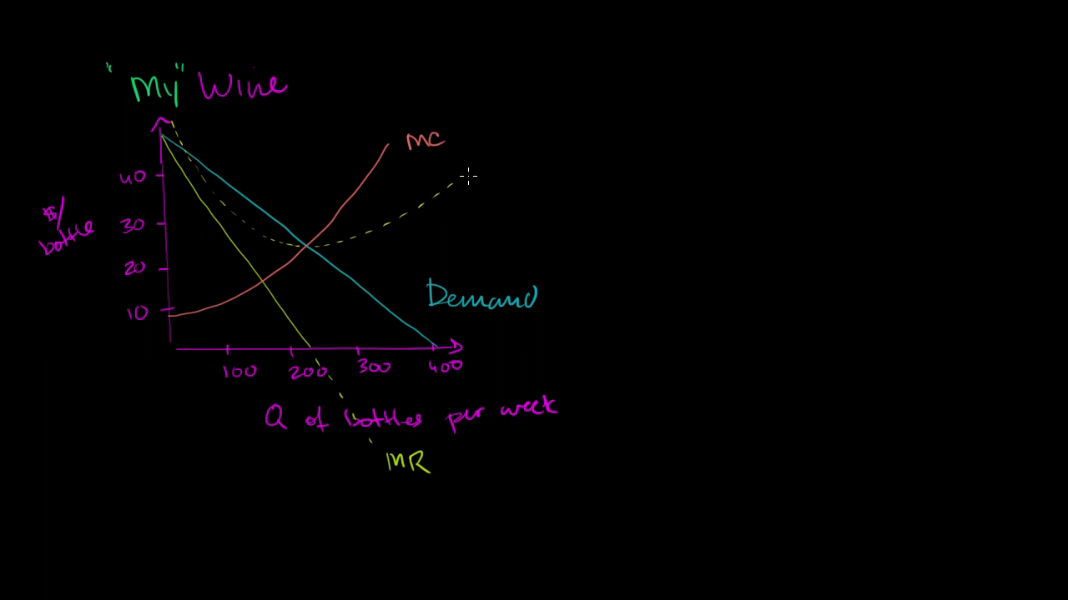
text(ATC)
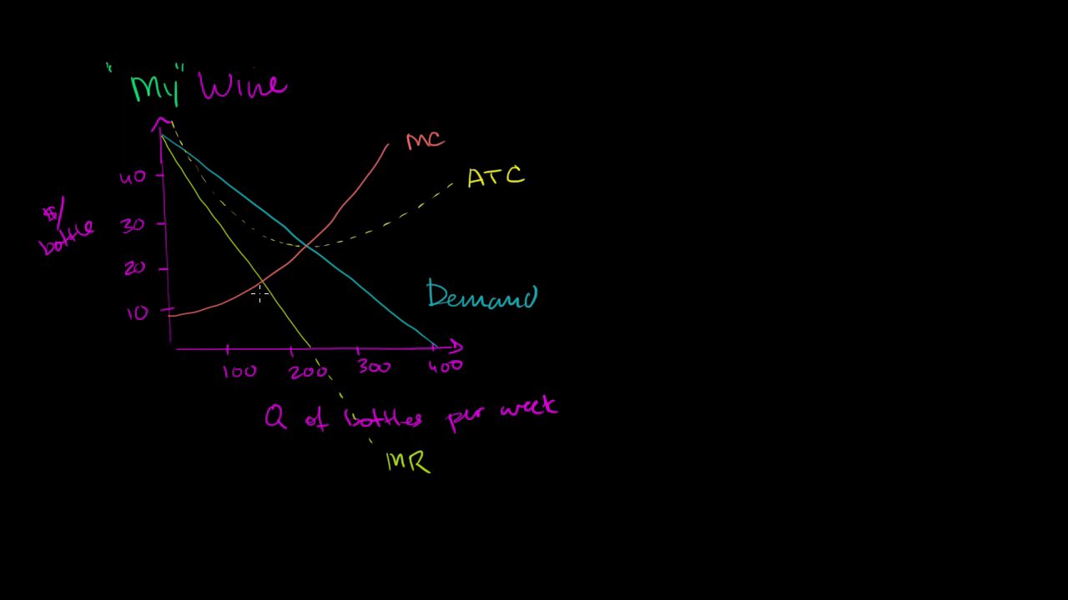
mouse_move(280, 297)
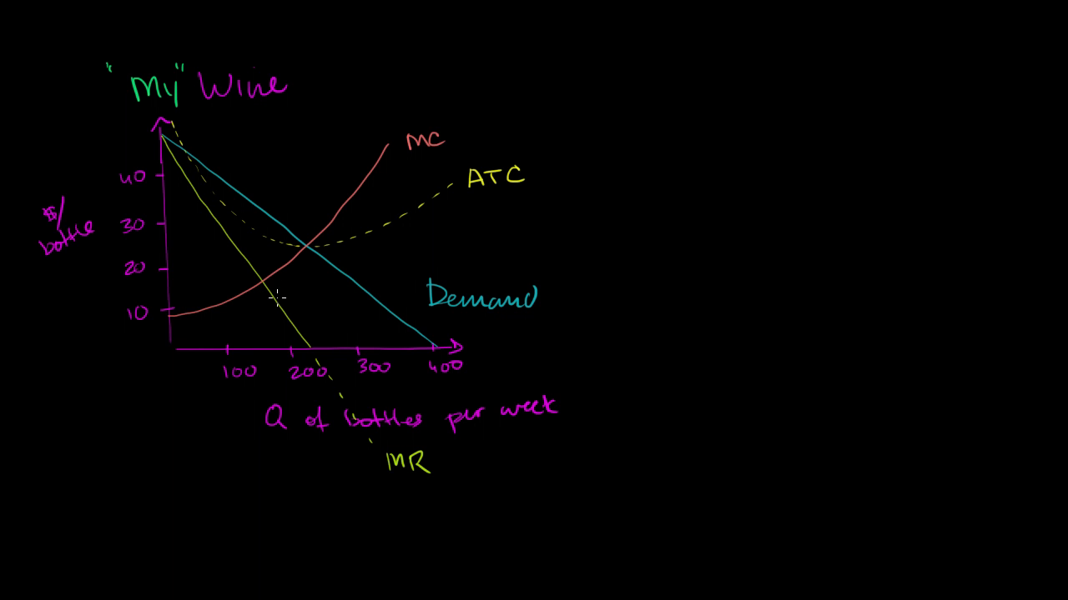
mouse_move(247, 297)
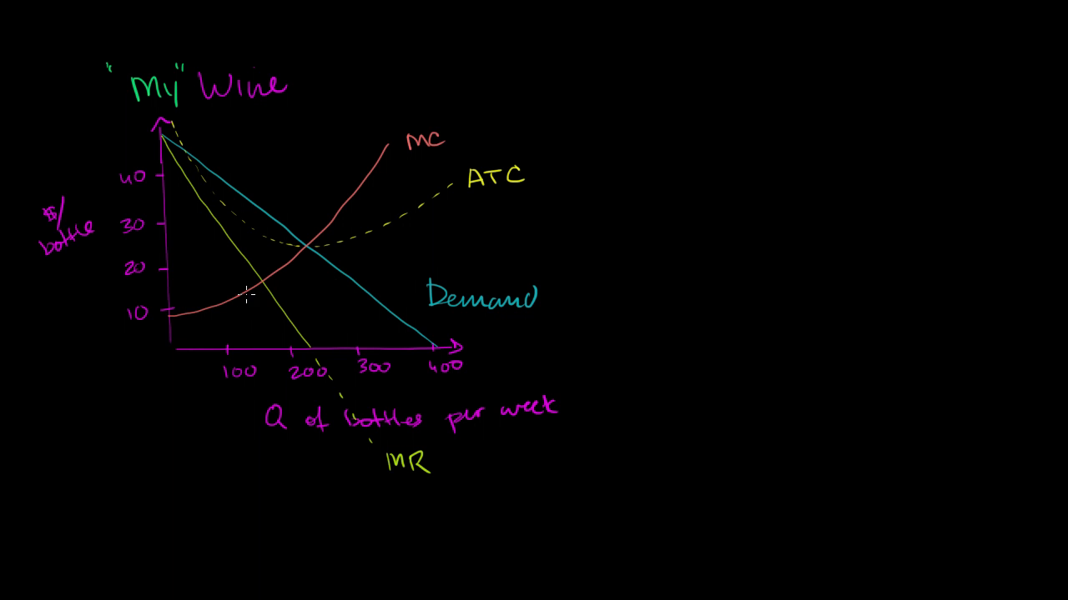
mouse_move(258, 283)
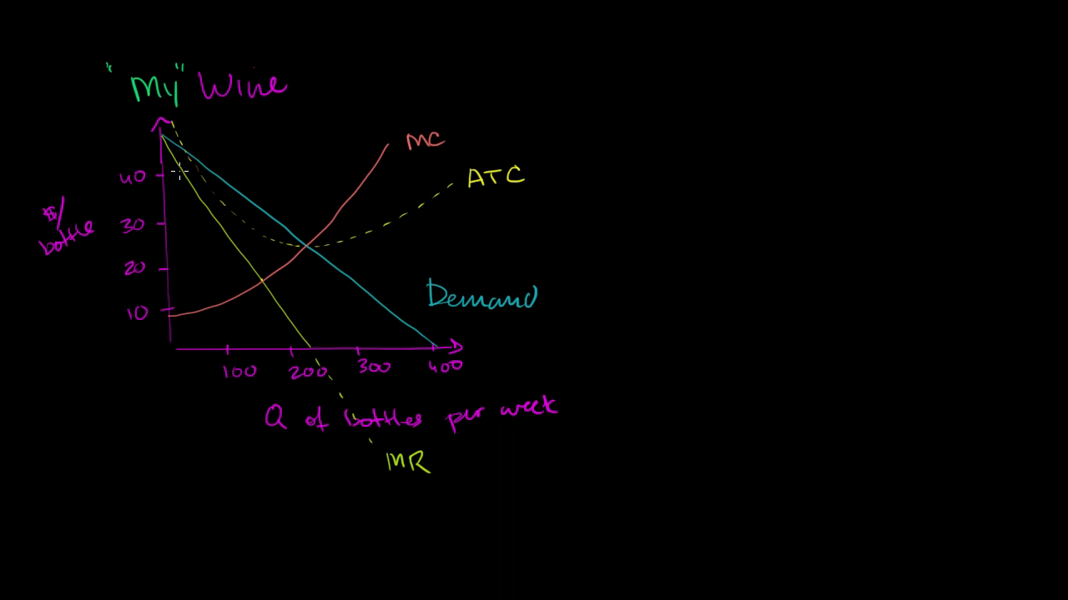
mouse_move(251, 277)
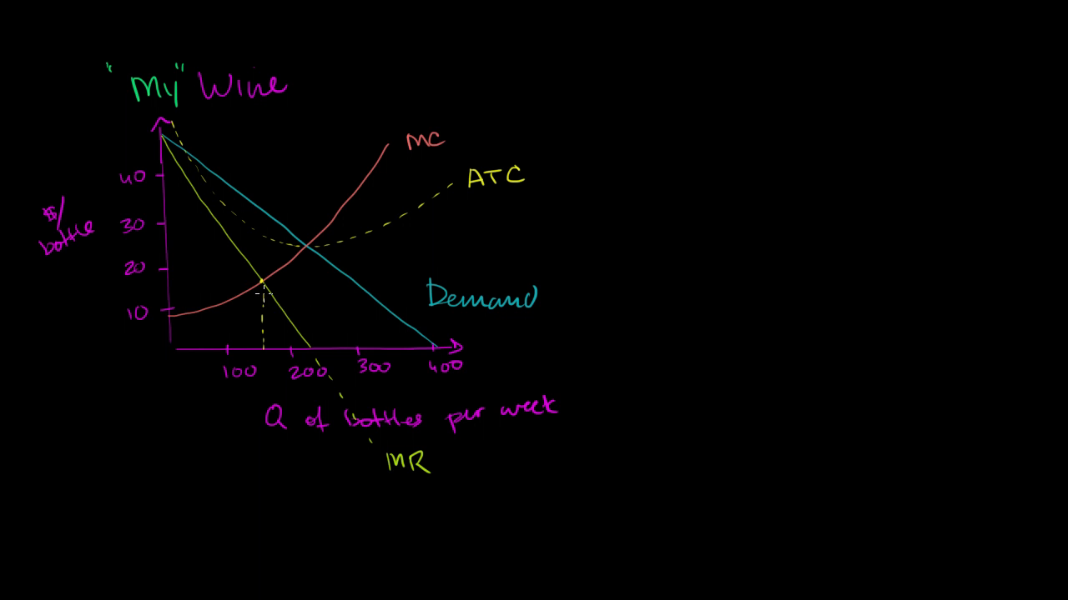
mouse_move(266, 268)
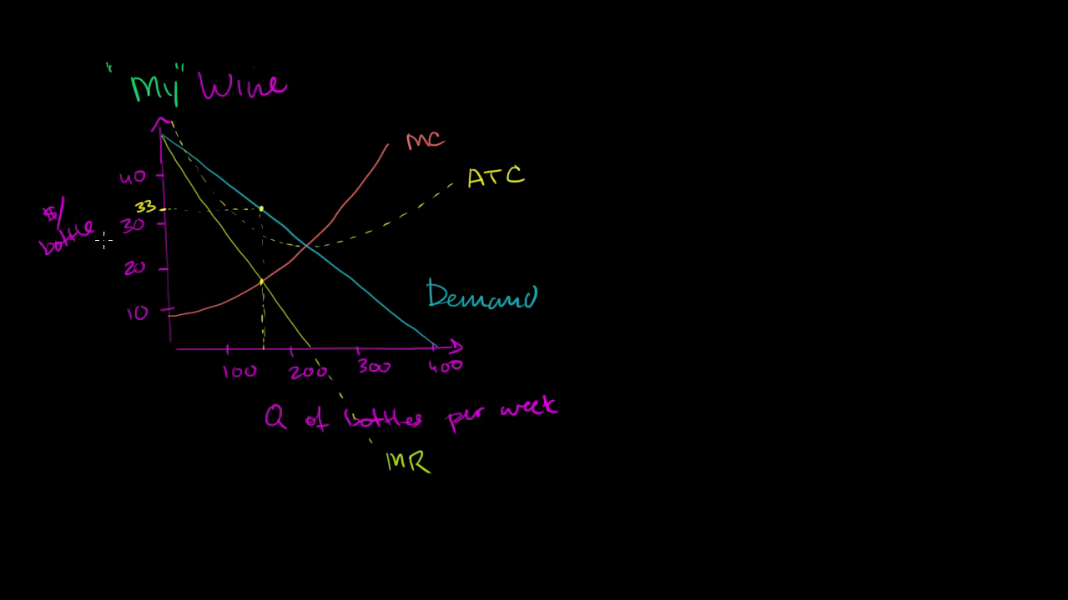
mouse_move(263, 207)
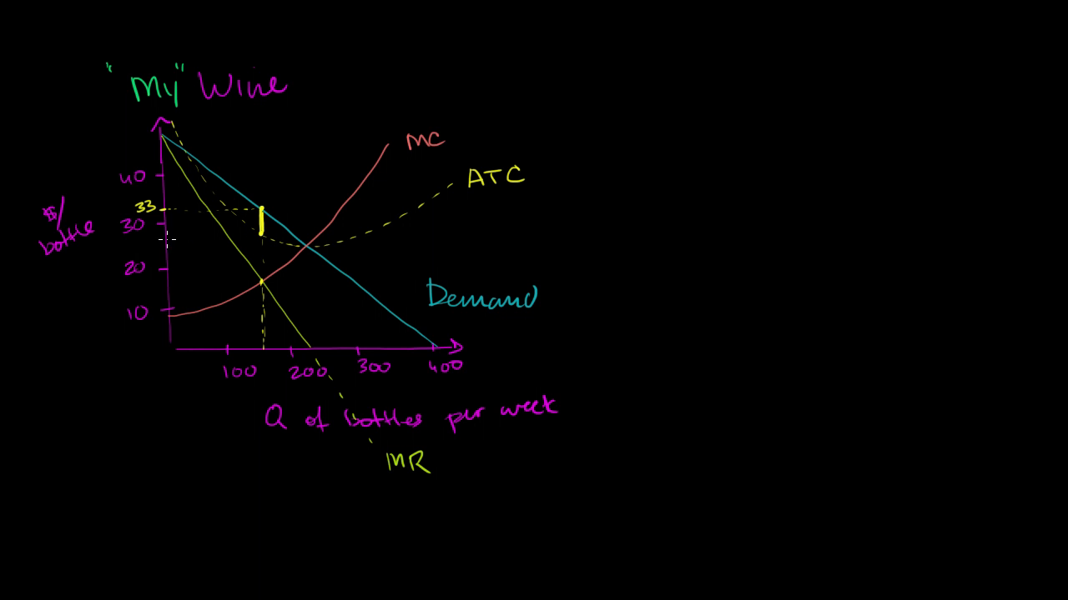
Hatch the profit area between price 33 and average total cost in yellow
drag(167, 241, 242, 235)
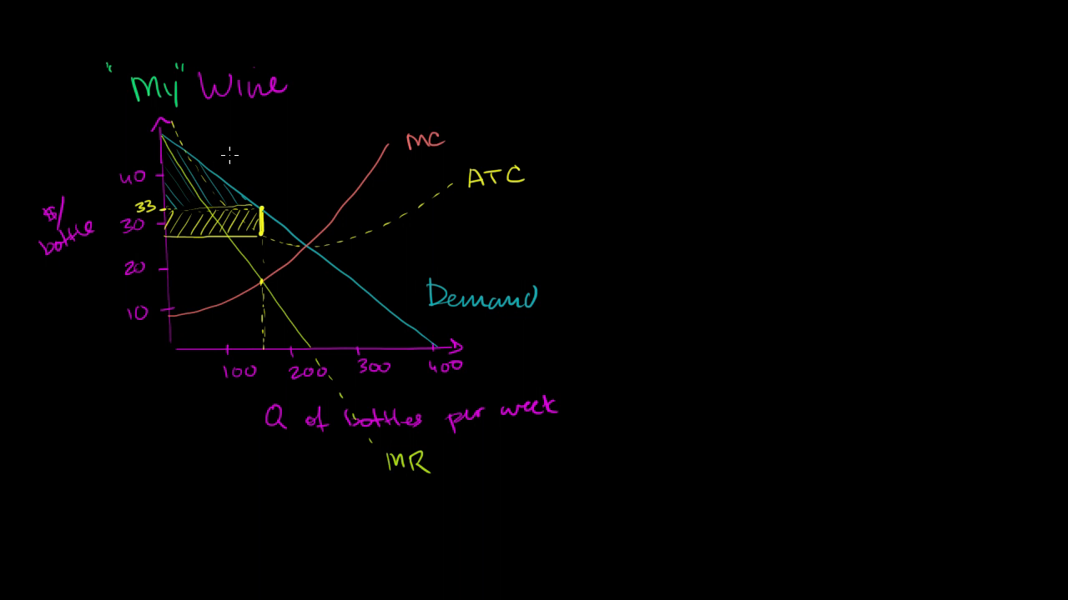
Write 'Consumer surplus' in blue above the graph for the hatched triangle under Demand
text(Cons)
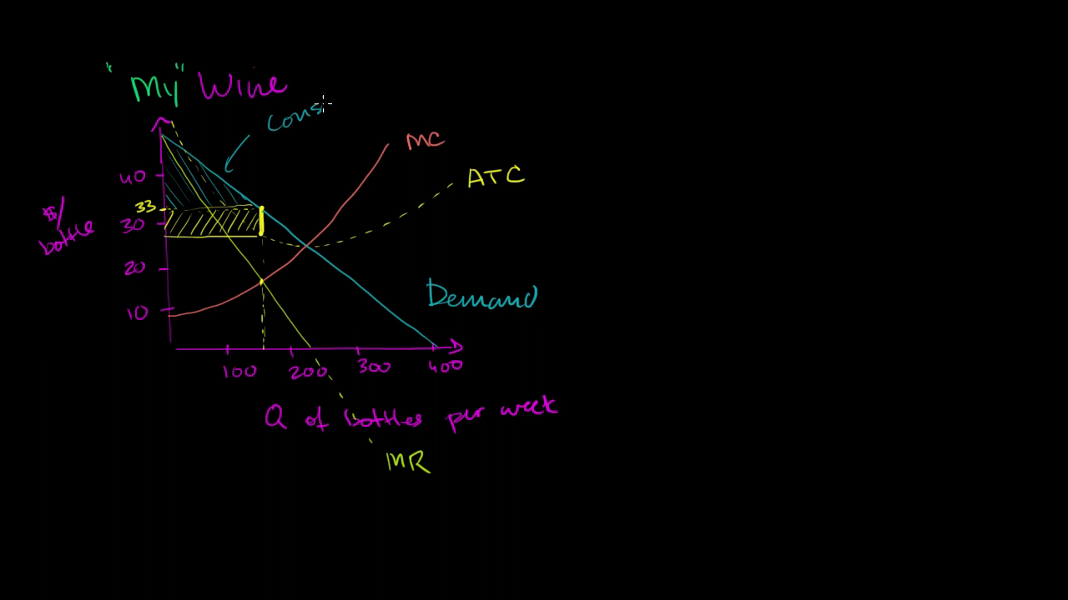
text(Consumer su)
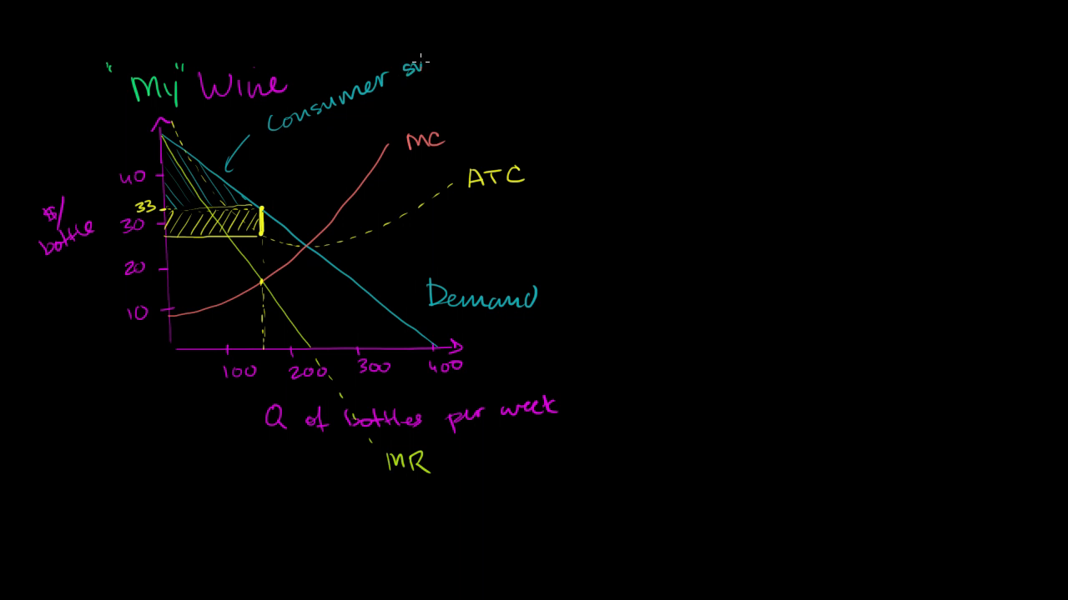
text(urplus)
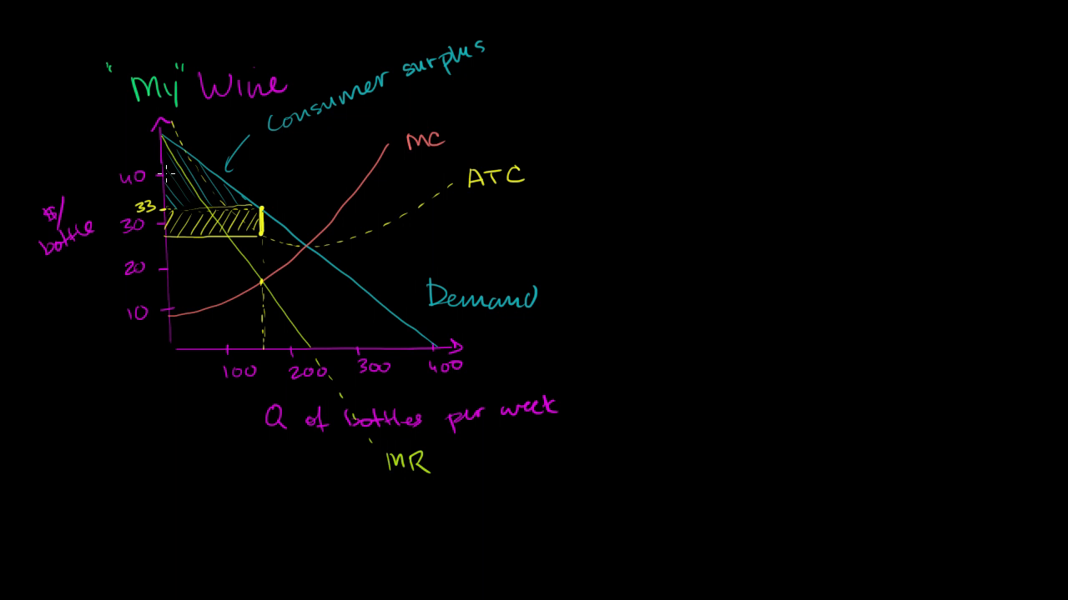
mouse_move(190, 175)
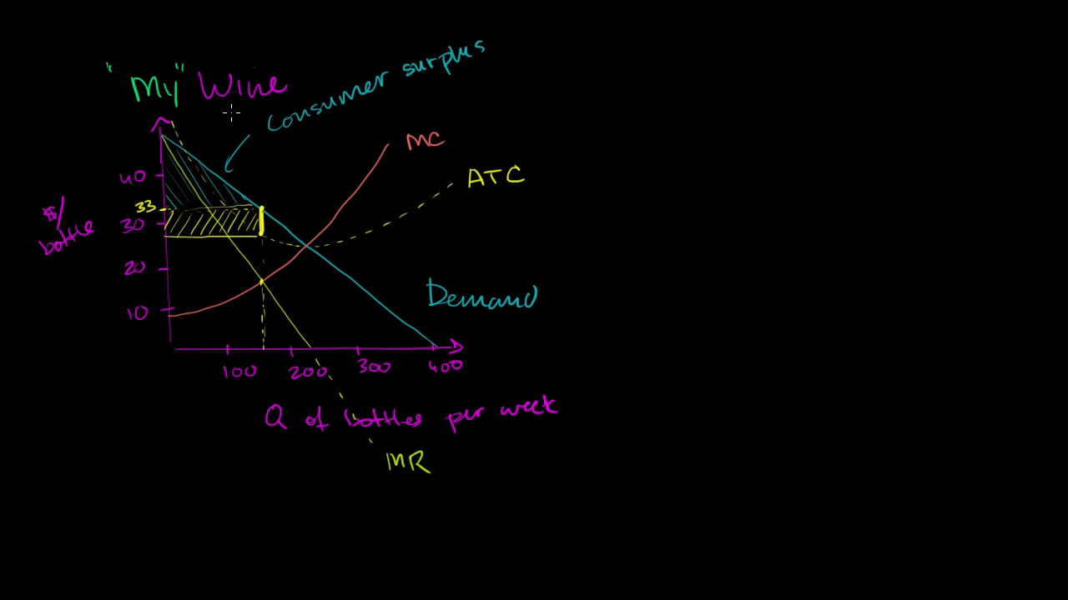
mouse_move(233, 351)
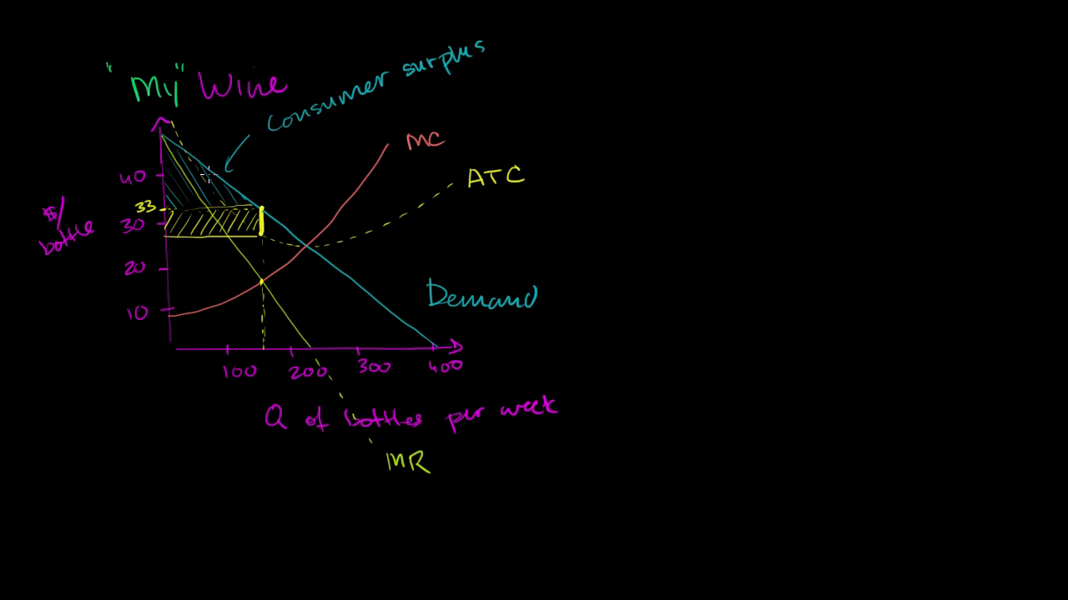
mouse_move(207, 181)
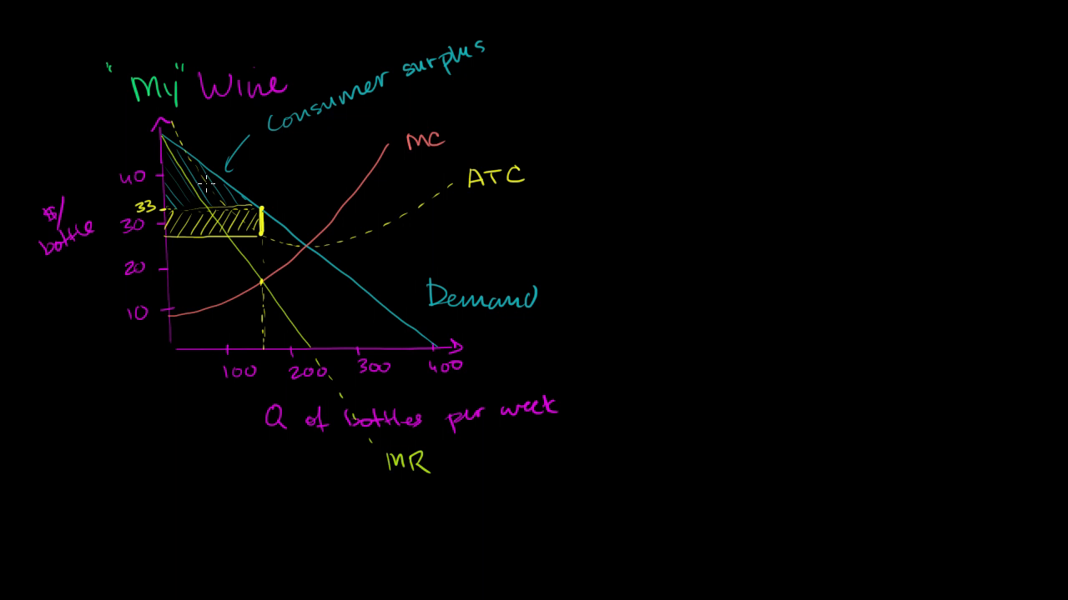
mouse_move(265, 349)
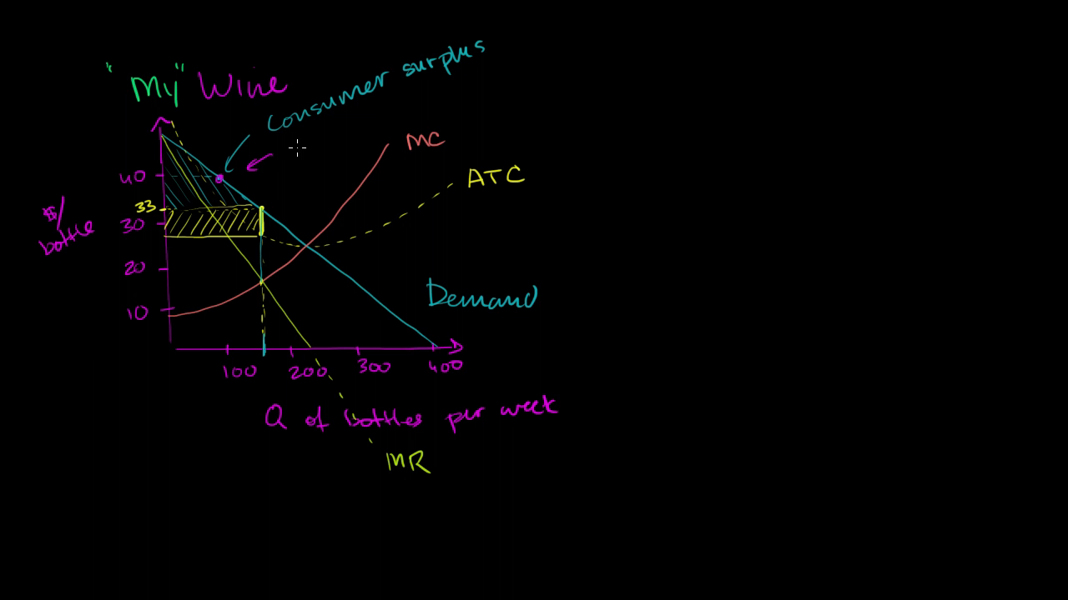
Write the magenta note 'super fancy wine' for the higher price point near 40 on demand
text(super)
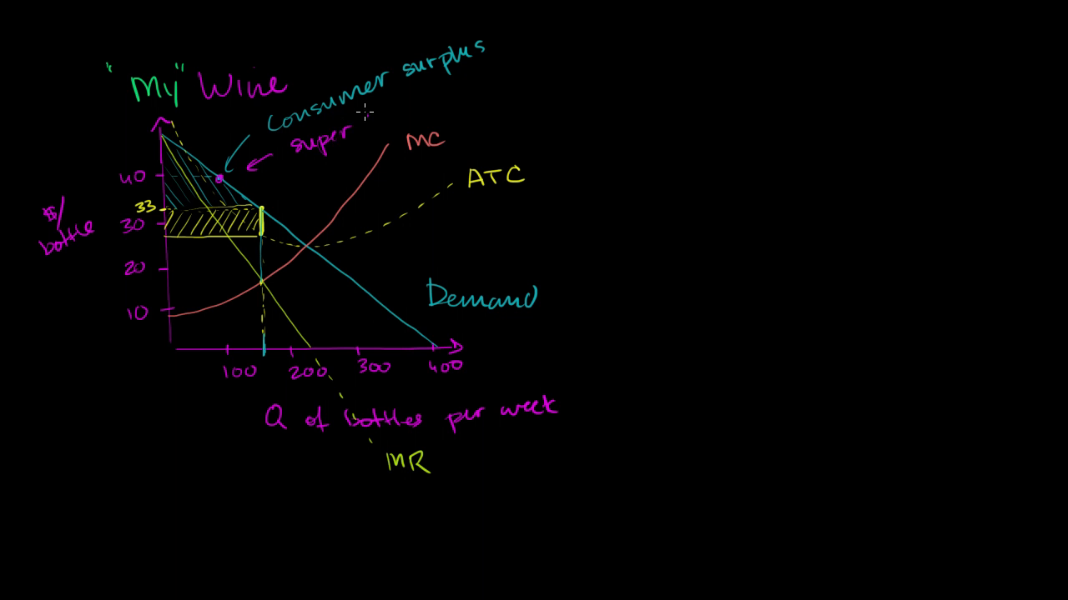
text(fancy wine)
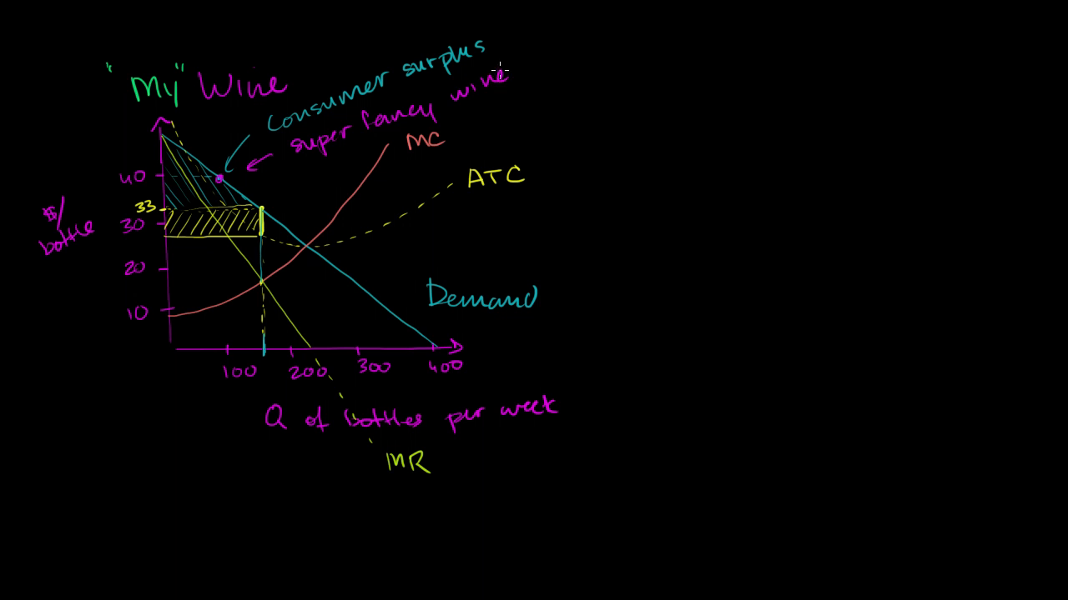
mouse_move(349, 178)
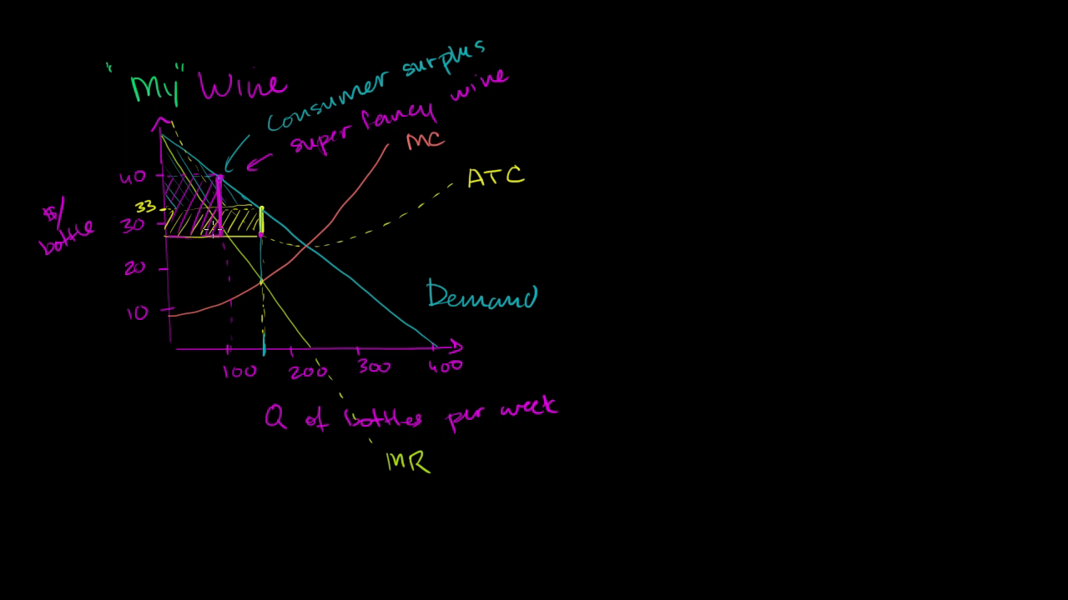
mouse_move(270, 302)
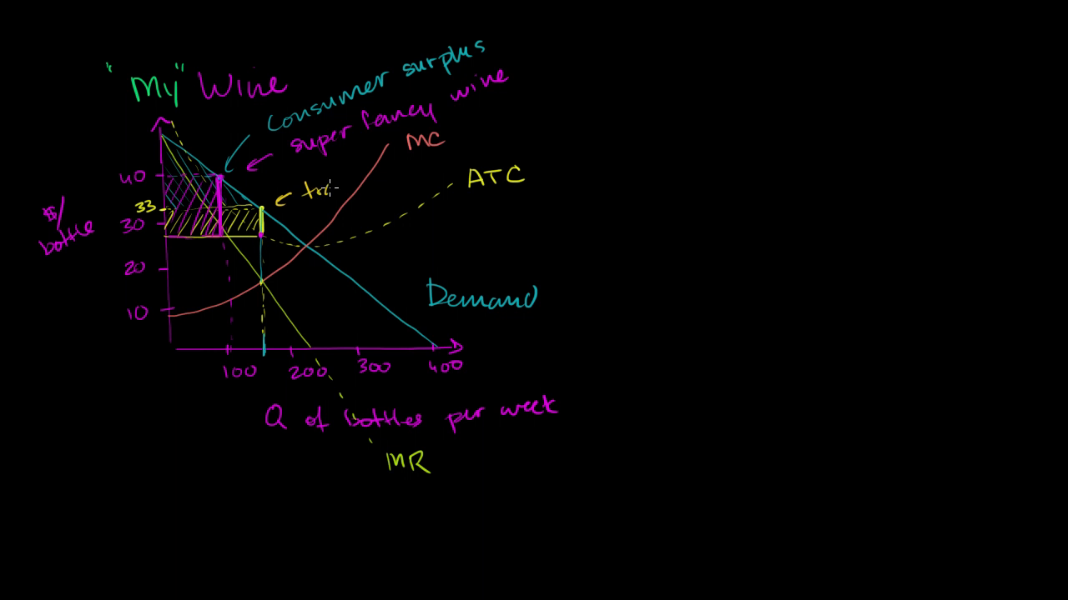
Write 'traditional label' in yellow beside the profit bar at price 33
text(traditional)
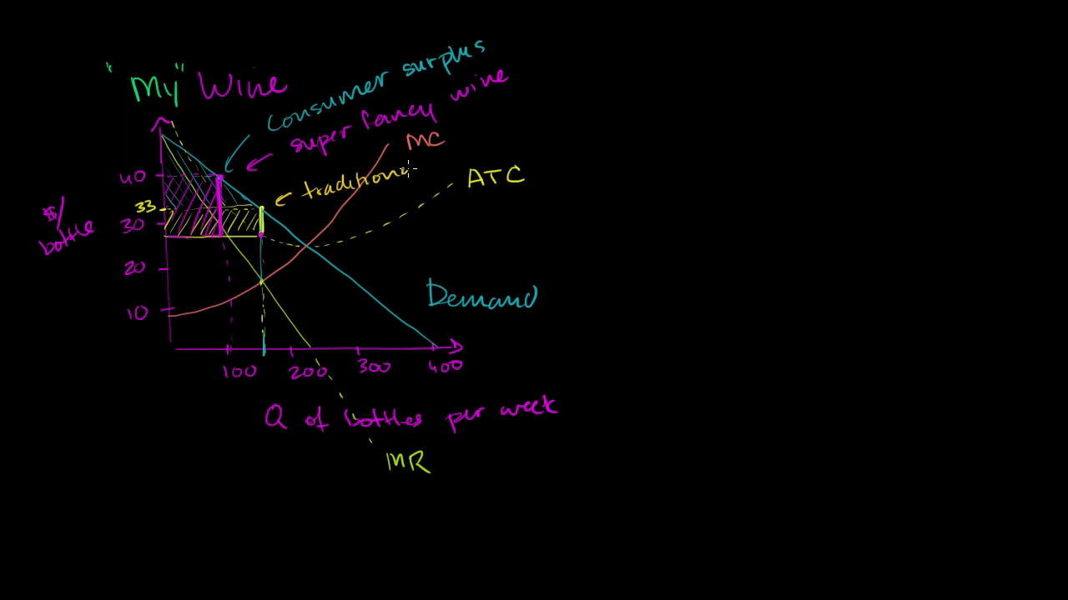
text(label)
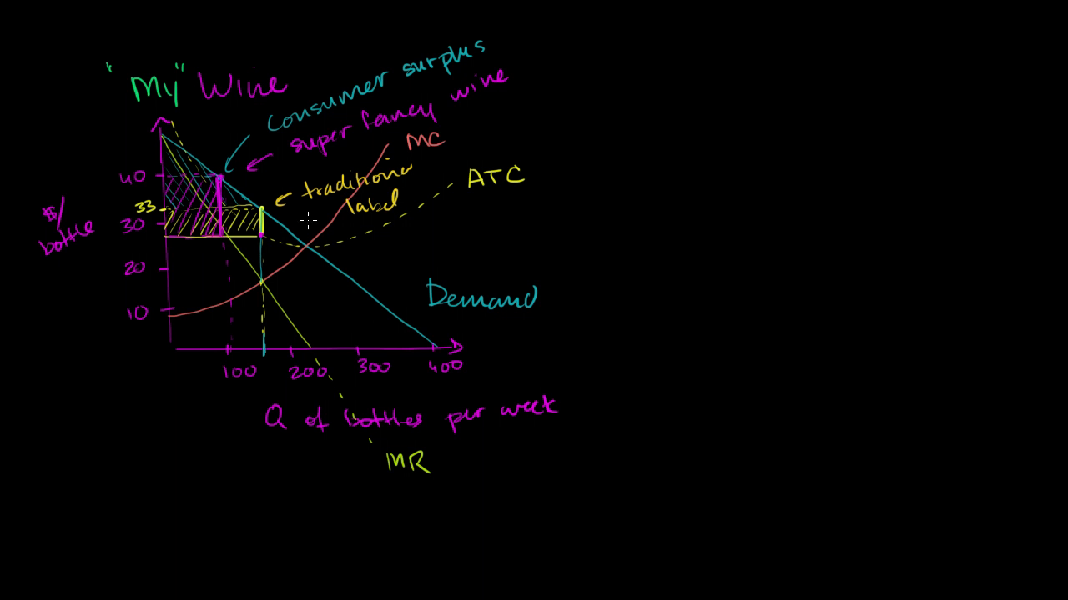
mouse_move(364, 243)
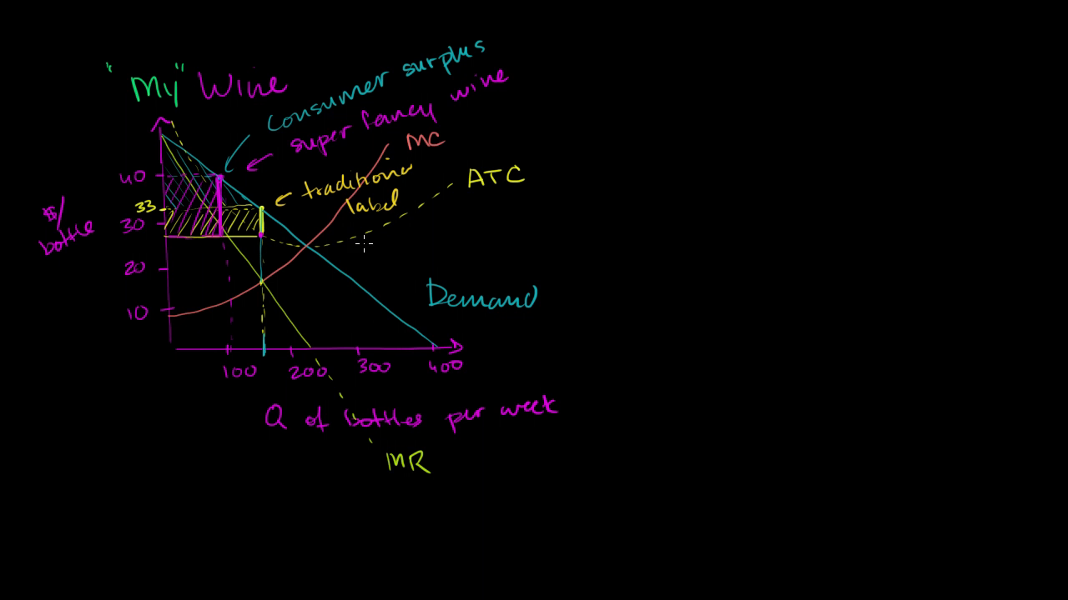
mouse_move(320, 143)
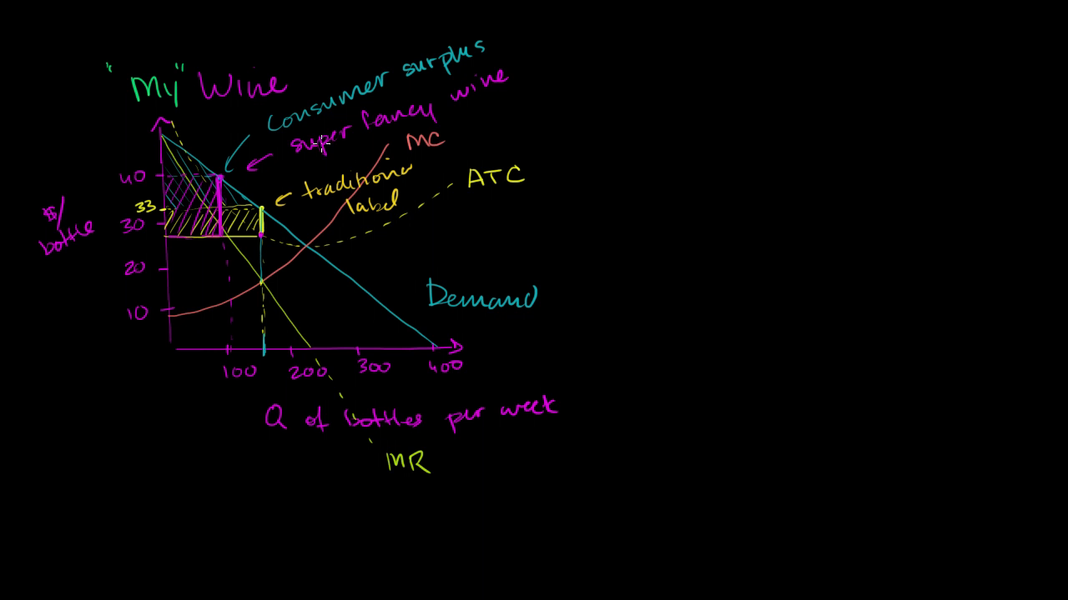
mouse_move(384, 225)
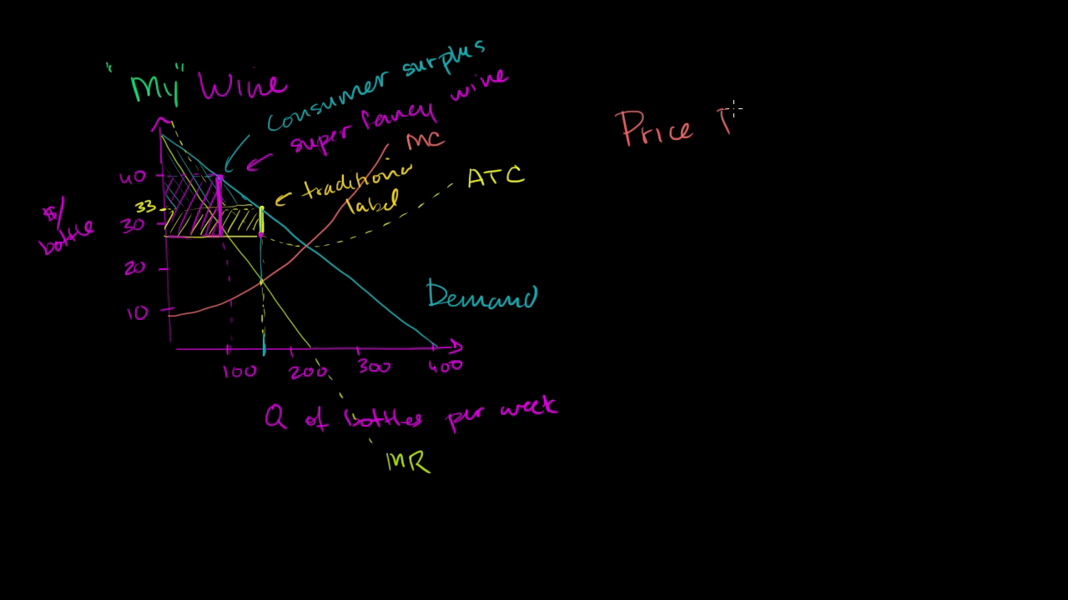
Handwrite the heading 'Price Discrimination' in pink to the right of the wine graph
text(Discrim)
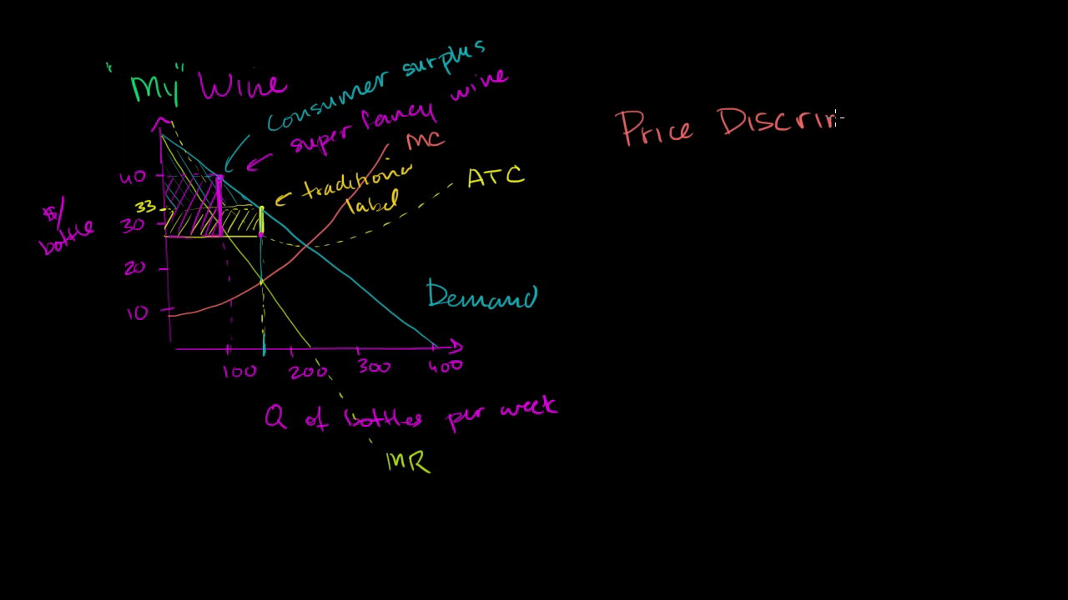
text(mination)
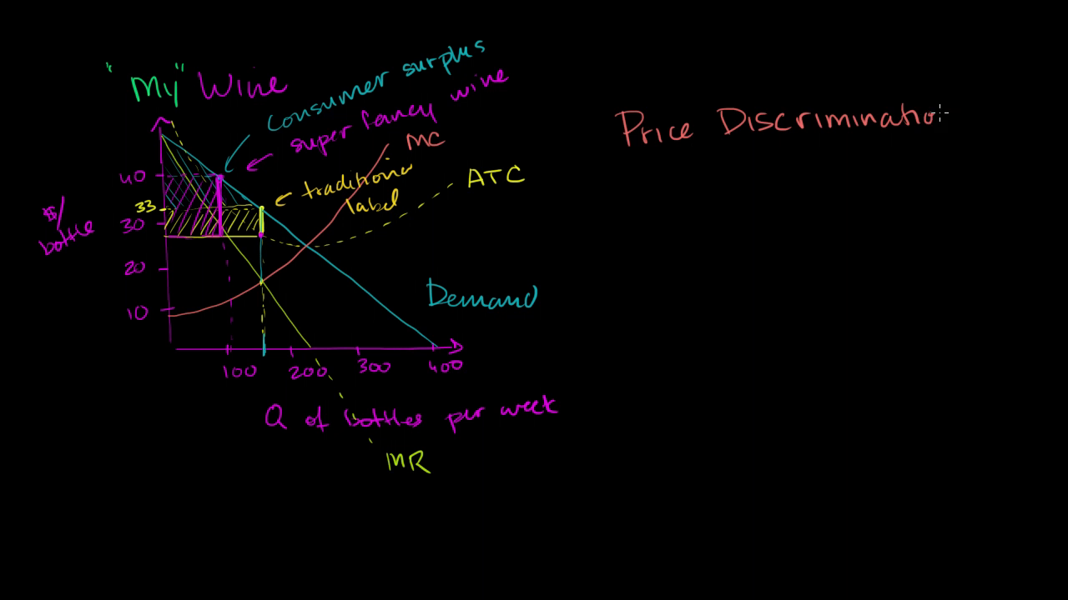